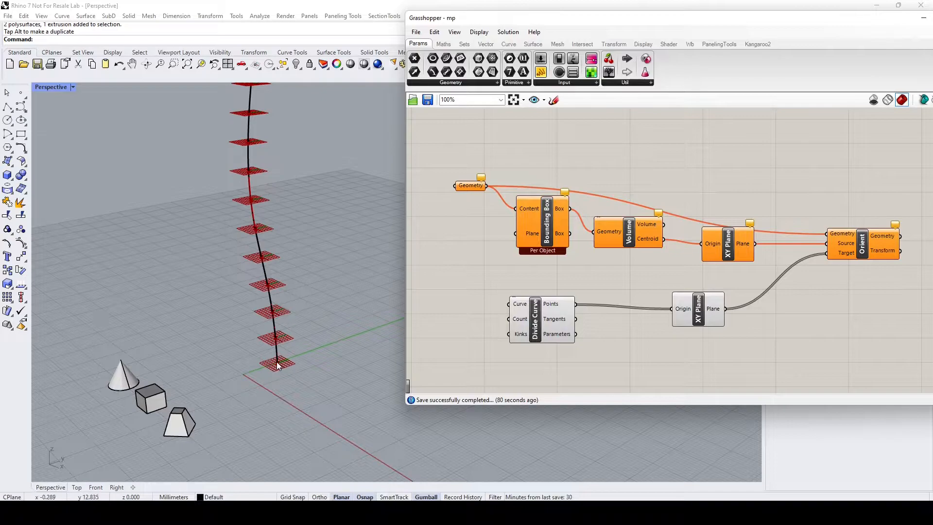
pyautogui.moveTo(430, 249)
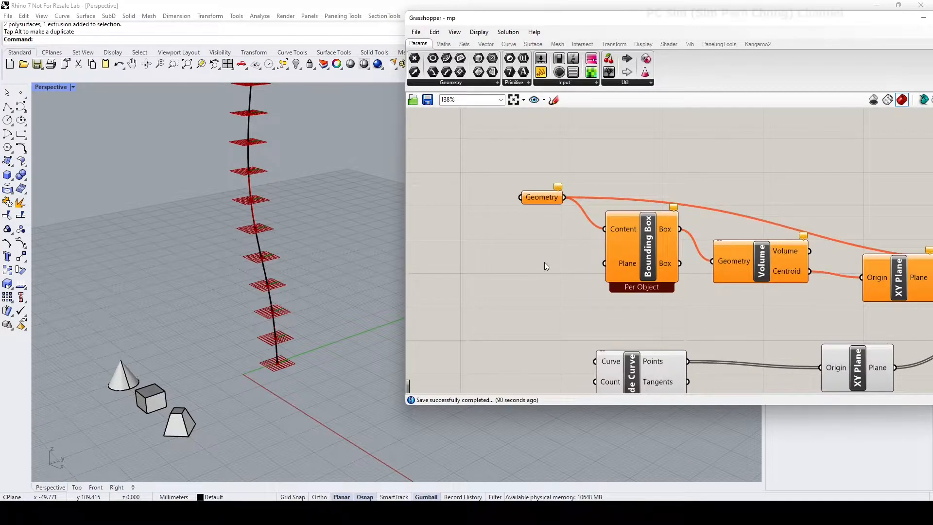
pyautogui.moveTo(541, 197)
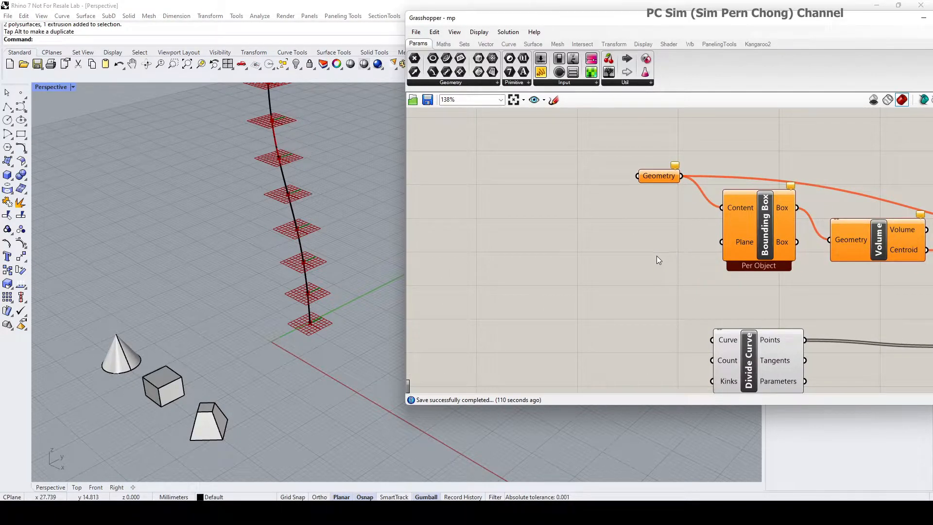
pyautogui.moveTo(249, 427)
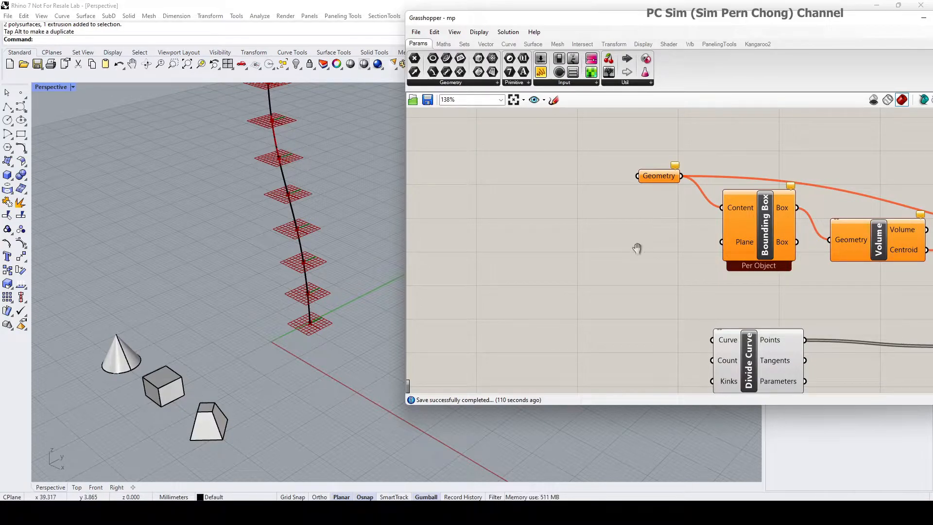
# Place a Pick'n'Choose component from the Sets list components onto empty canvas space
pyautogui.moveTo(636, 248); pyautogui.dragTo(660, 273)
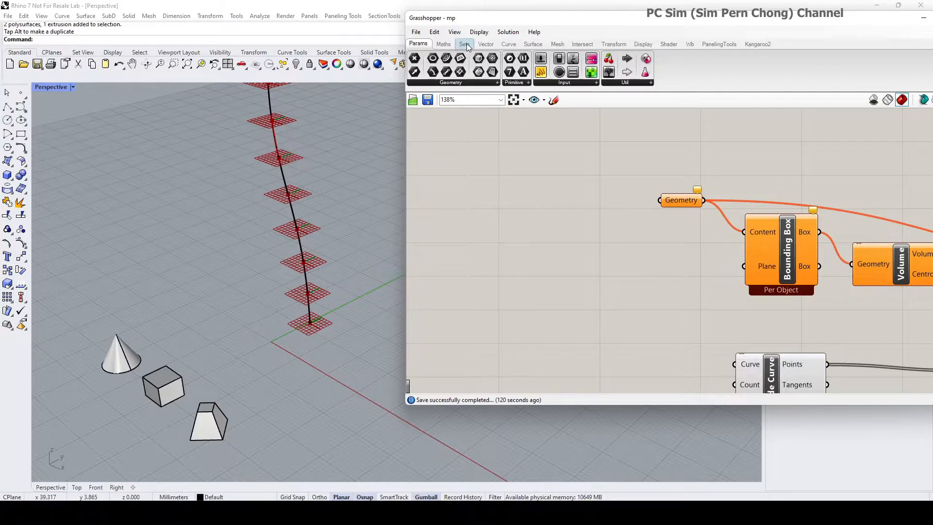
pyautogui.click(464, 43)
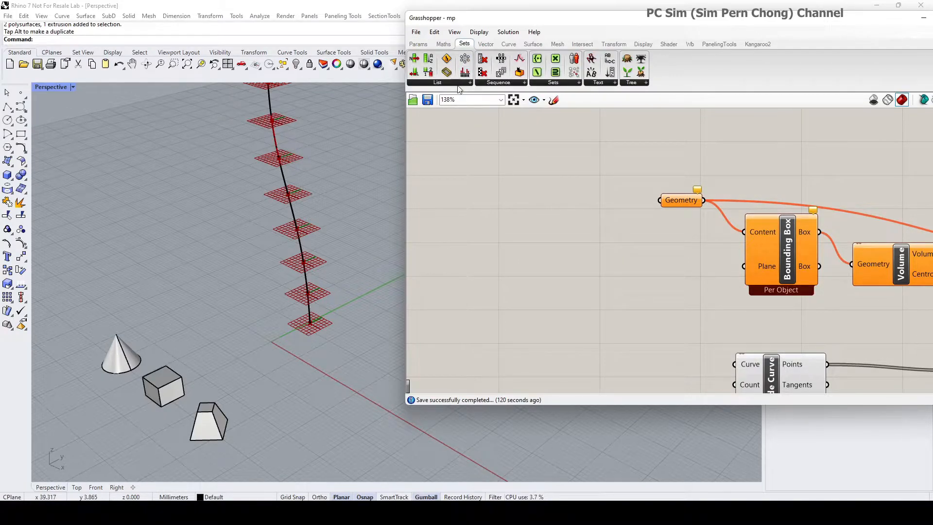
pyautogui.click(436, 82)
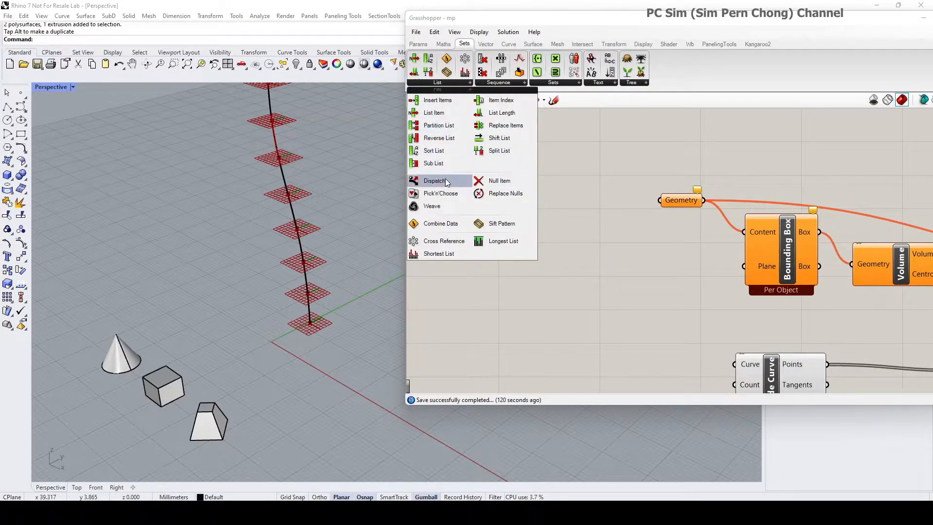
pyautogui.moveTo(430, 194)
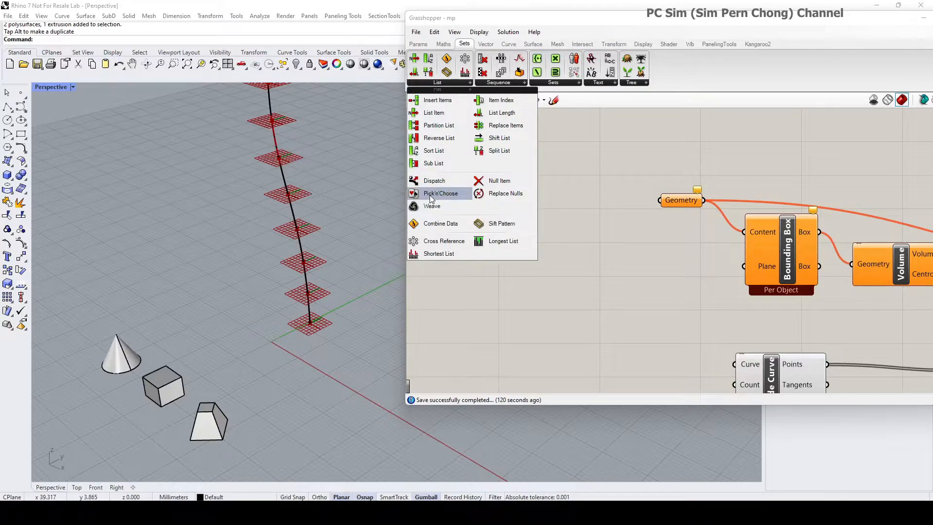
pyautogui.click(441, 193)
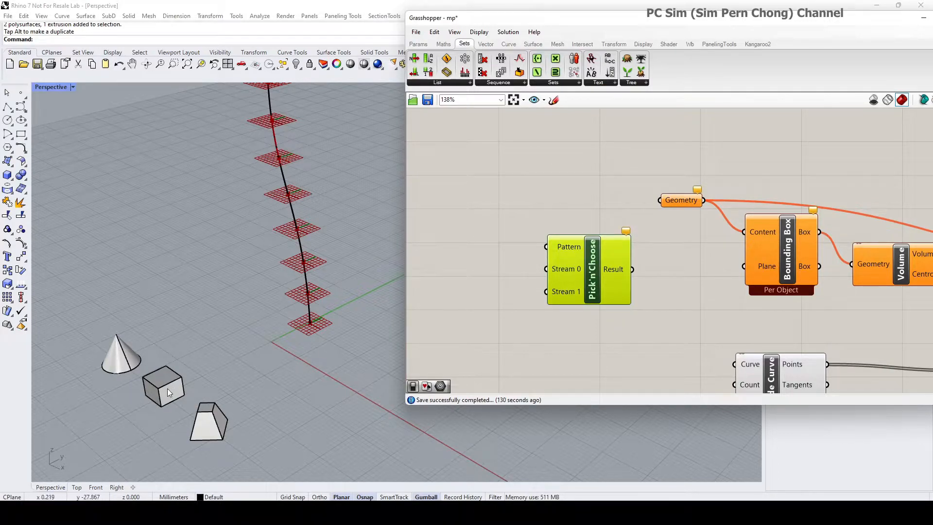
pyautogui.moveTo(159, 427)
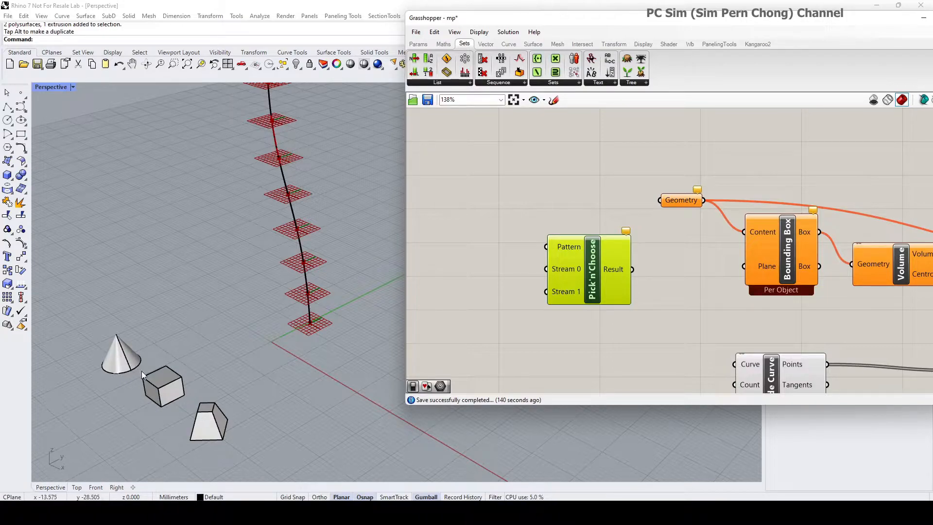
pyautogui.moveTo(119, 350)
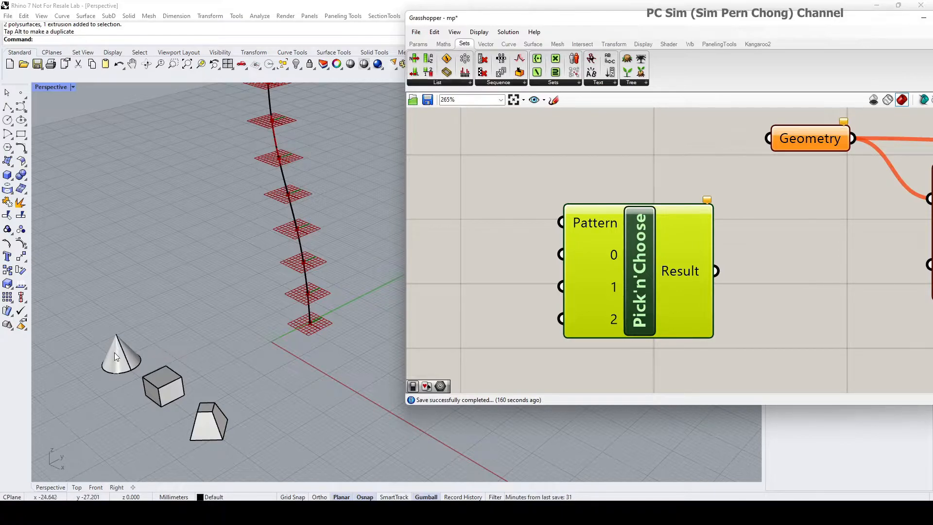
pyautogui.moveTo(248, 369)
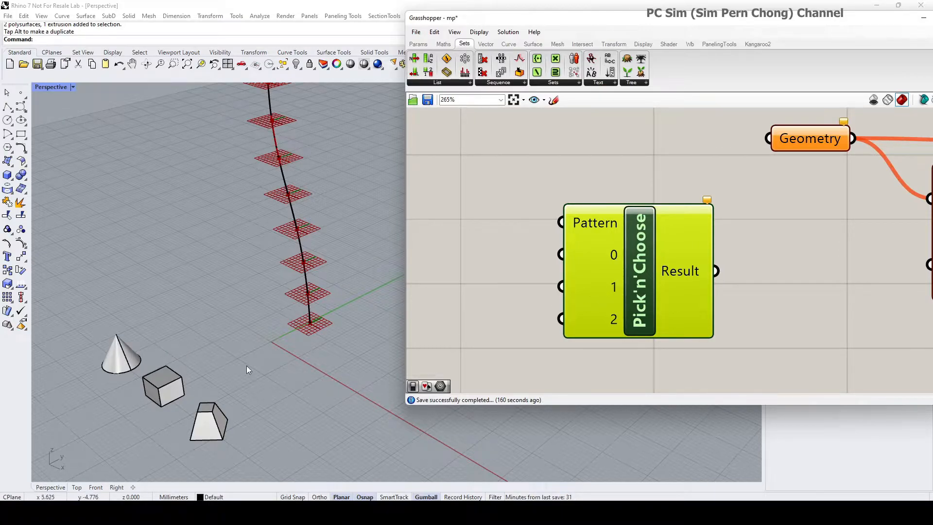
pyautogui.moveTo(259, 423)
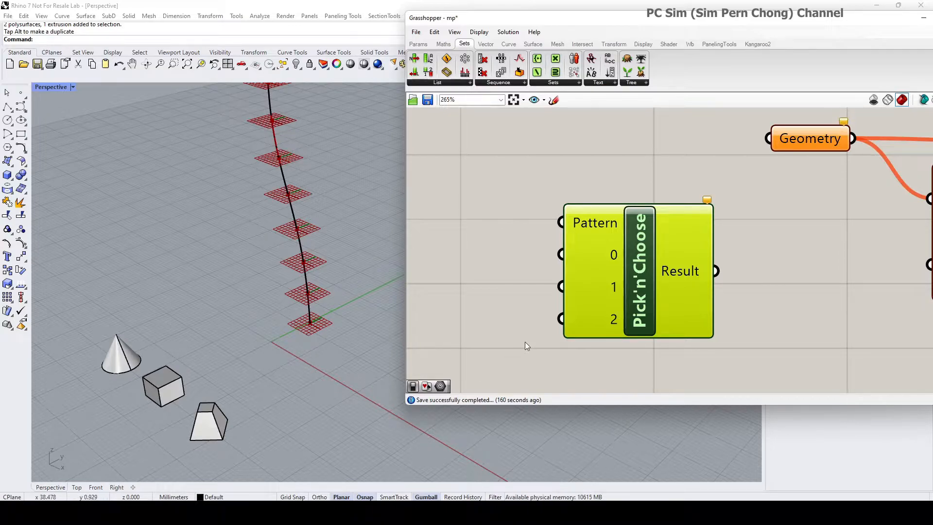
pyautogui.moveTo(525, 346); pyautogui.dragTo(692, 292)
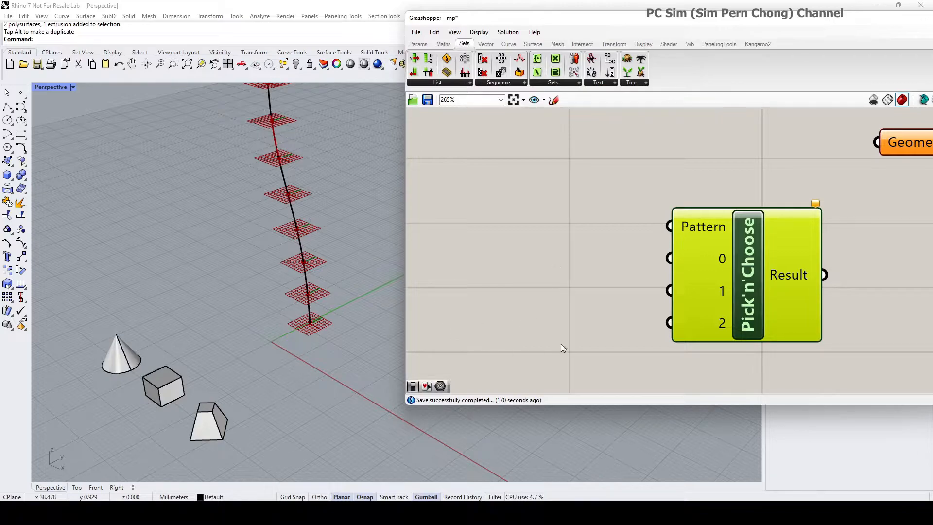
pyautogui.moveTo(602, 274)
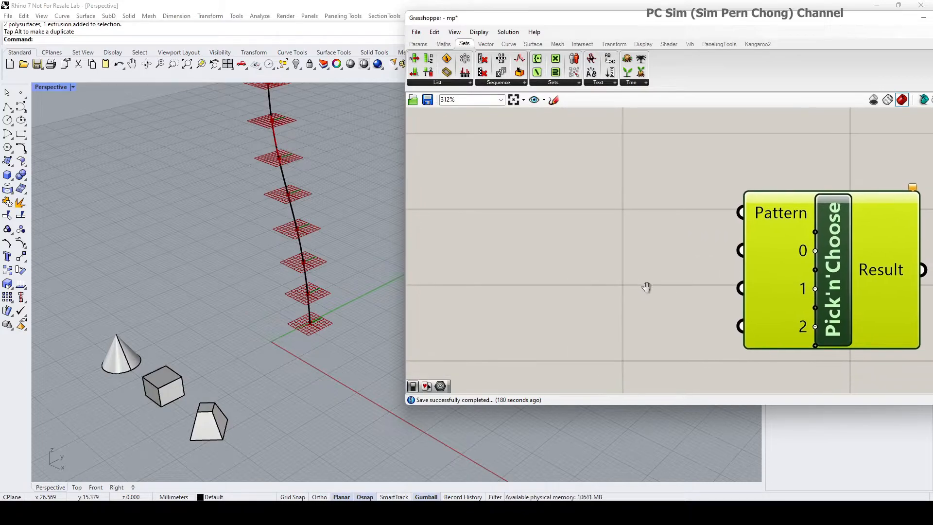
# Add three Geometry parameters referencing the cone, box and frustum, wired into streams 0–2
pyautogui.click(418, 44)
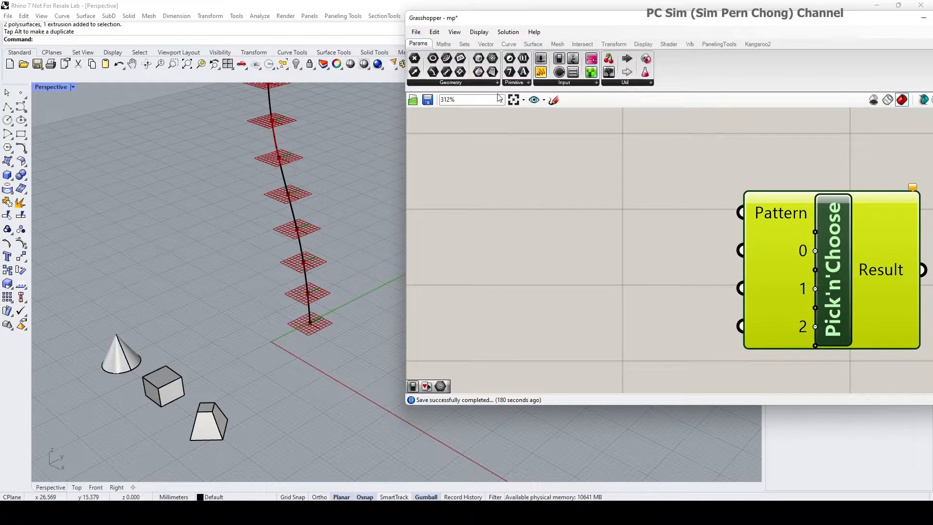
pyautogui.click(451, 82)
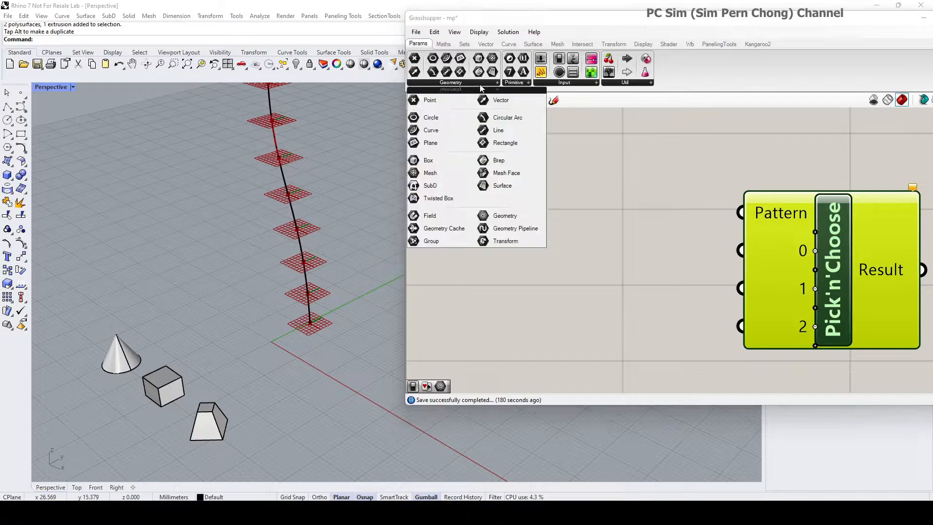
pyautogui.click(505, 216)
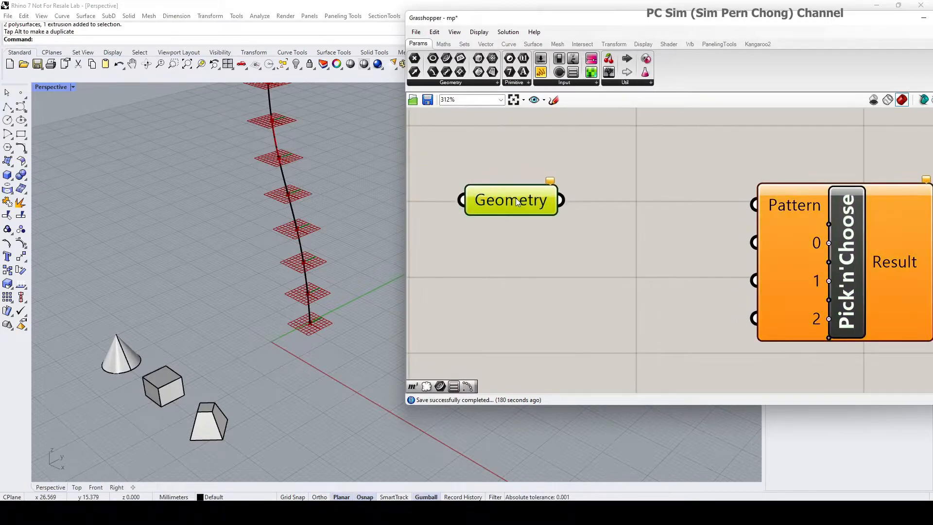
pyautogui.moveTo(509, 200); pyautogui.dragTo(513, 260)
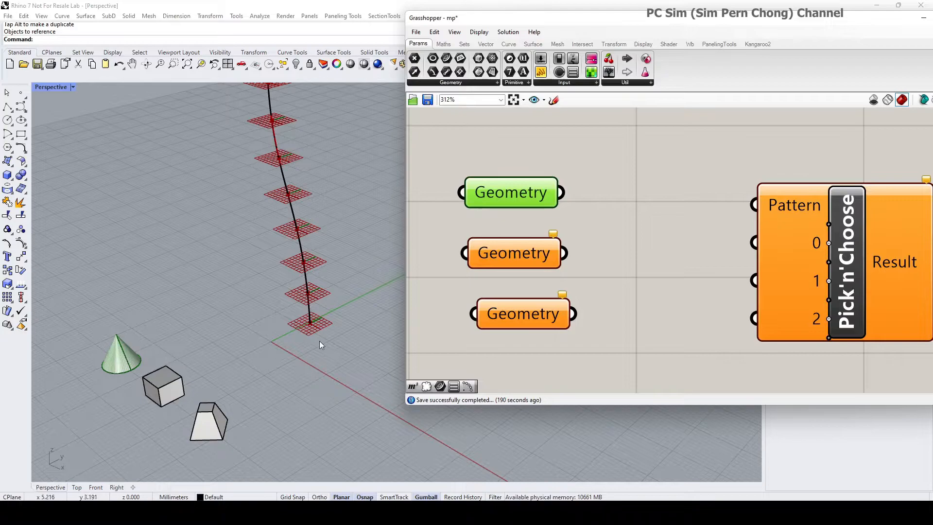
pyautogui.rightClick(514, 252)
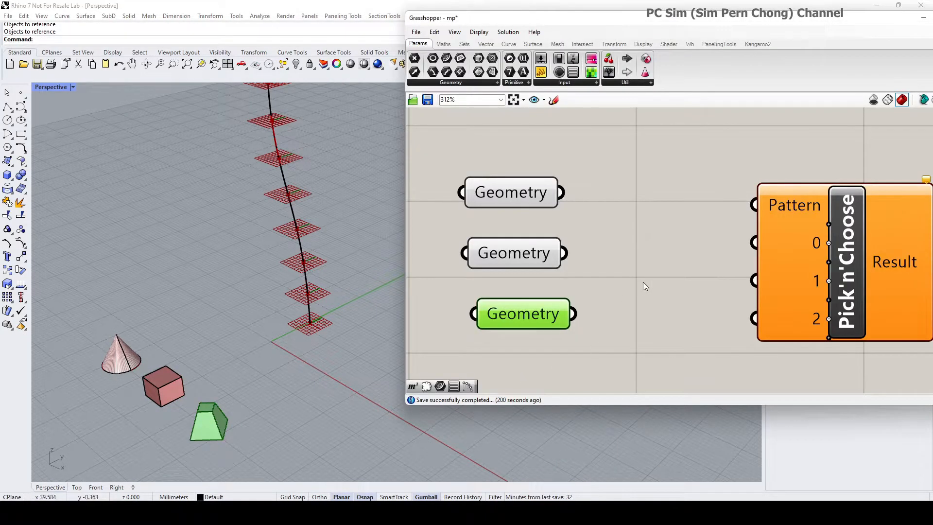
pyautogui.moveTo(560, 192); pyautogui.dragTo(639, 224)
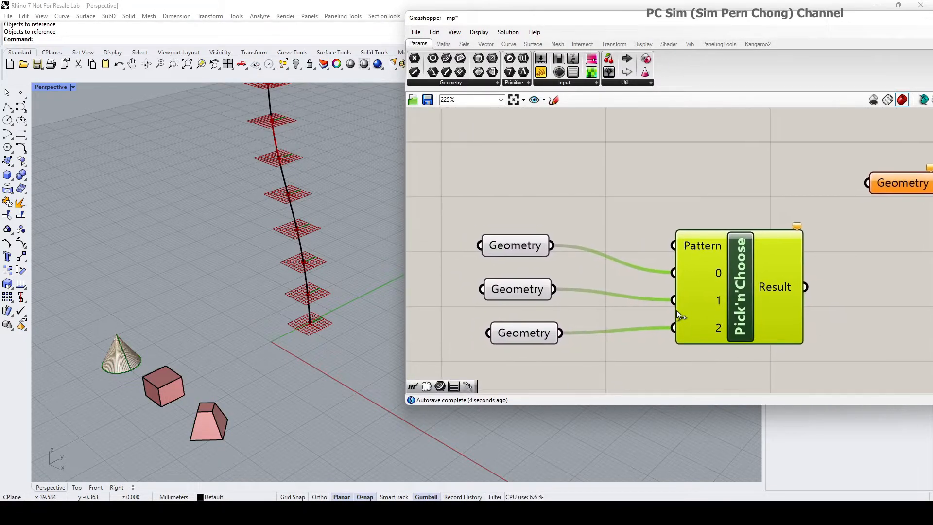
pyautogui.click(516, 300)
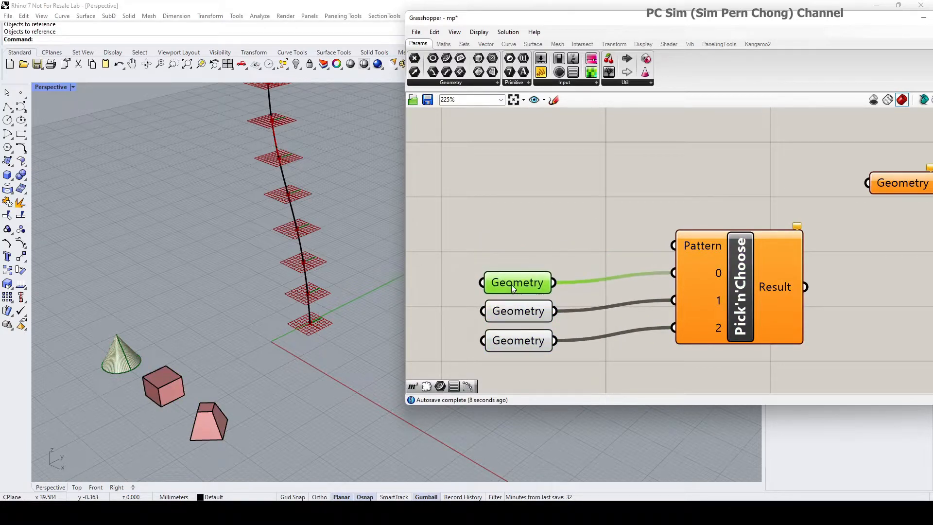
pyautogui.moveTo(548, 233)
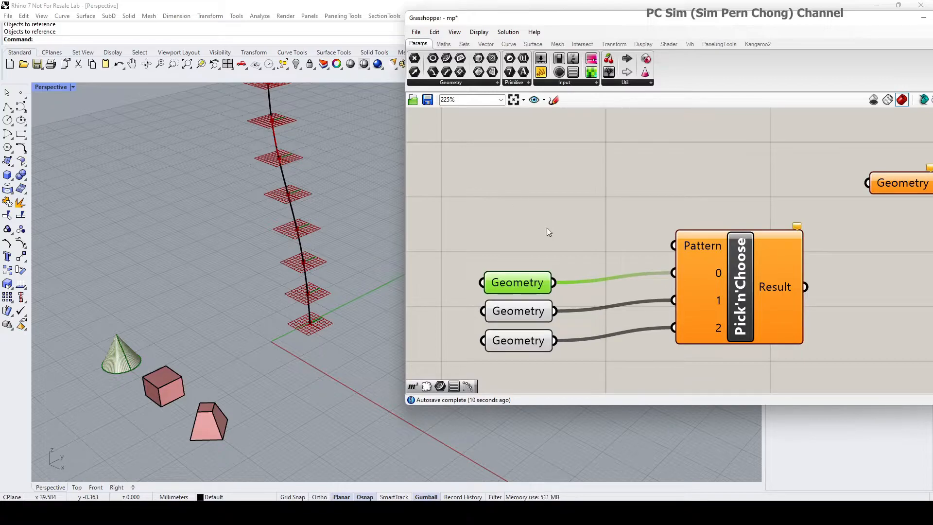
pyautogui.moveTo(480, 215)
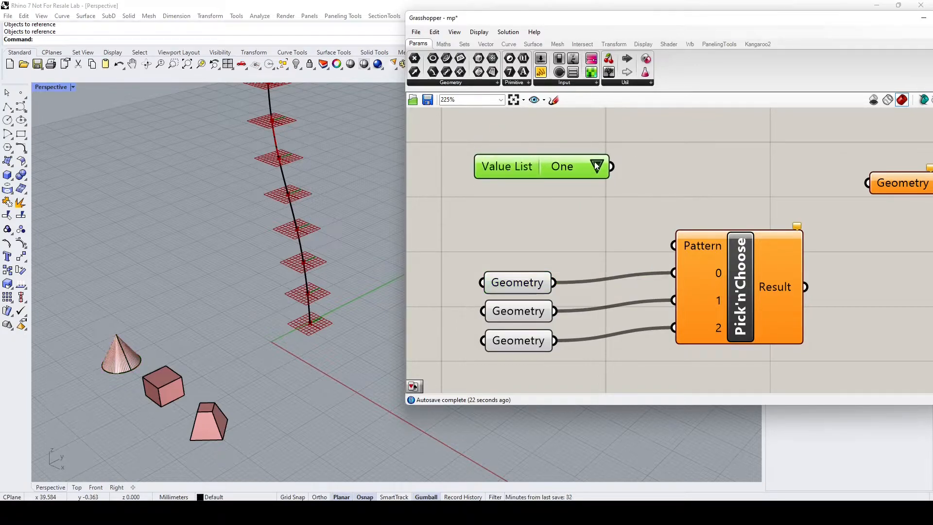
# Place a Value List and check its default dropdown choices
pyautogui.click(596, 166)
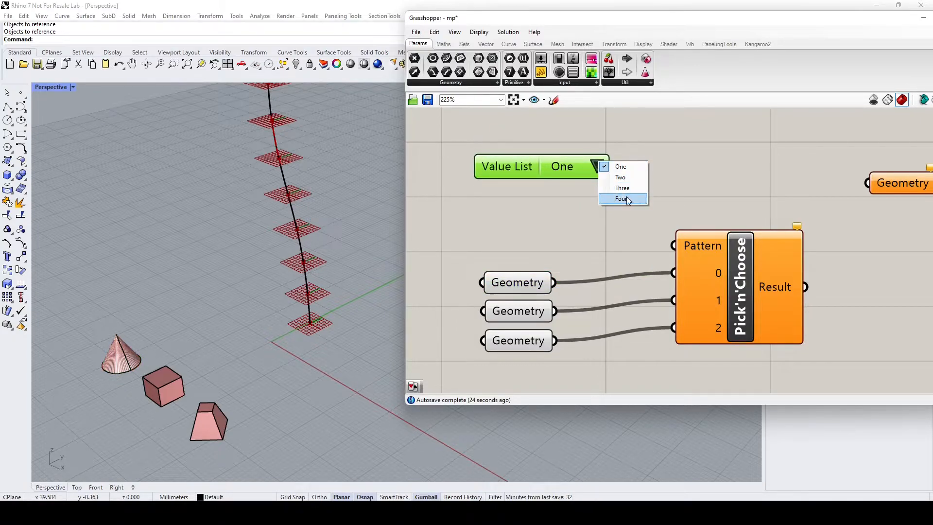
pyautogui.moveTo(621, 188)
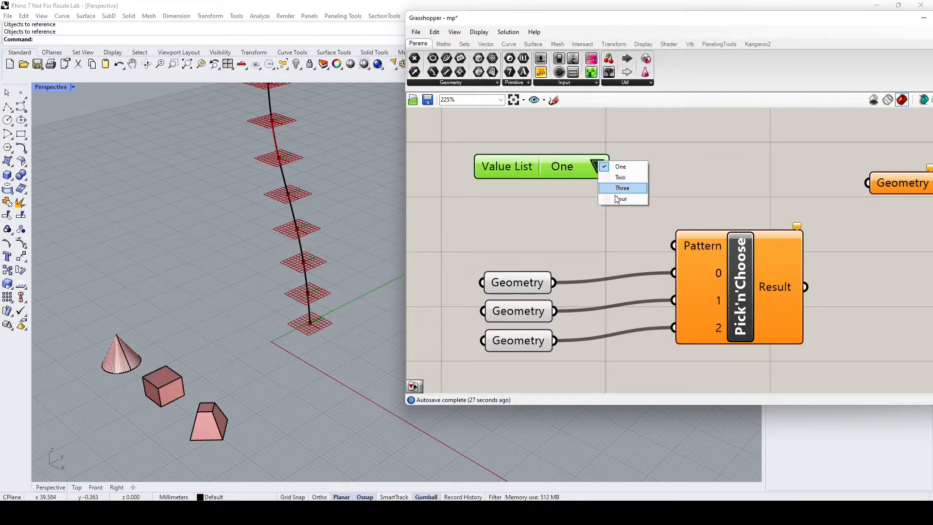
pyautogui.click(568, 225)
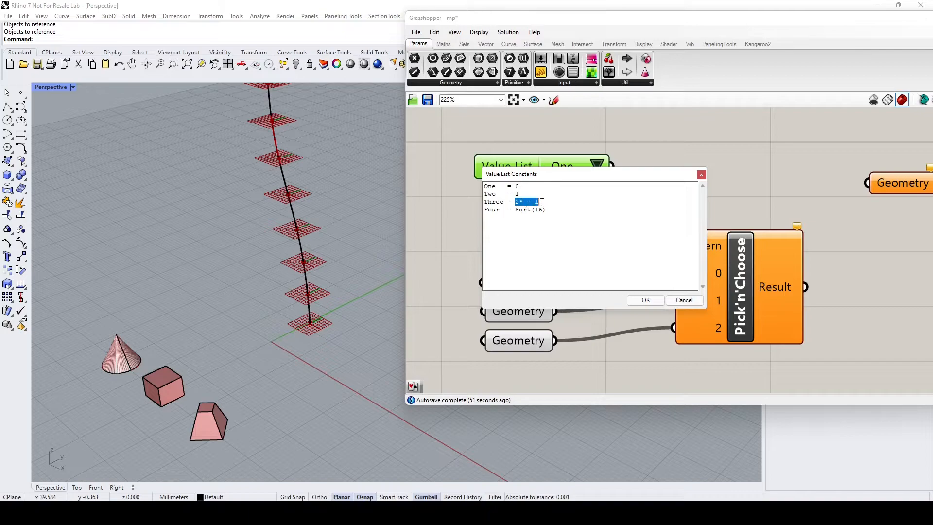
# Delete the Four constant, rename the others Cone, Box, Truncated Pyramid, and confirm
pyautogui.click(514, 209)
pyautogui.write(' 2')
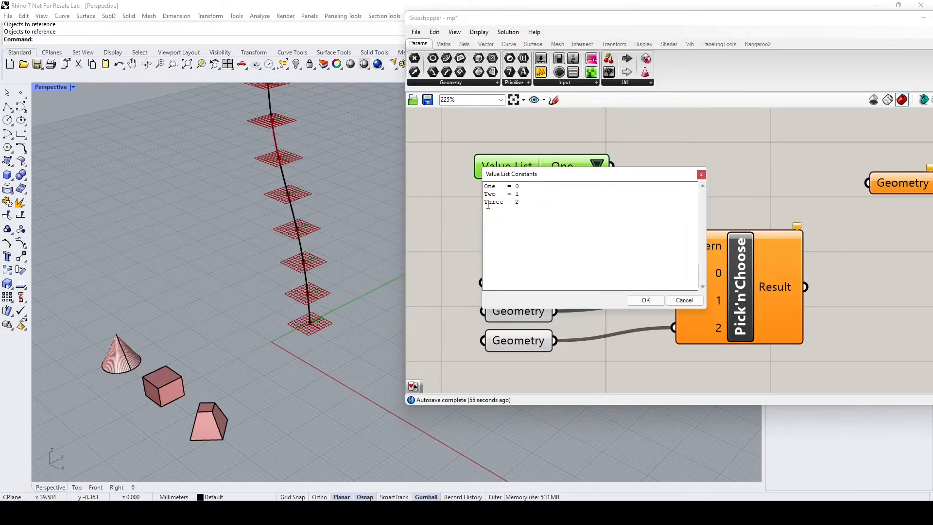
pyautogui.doubleClick(489, 186)
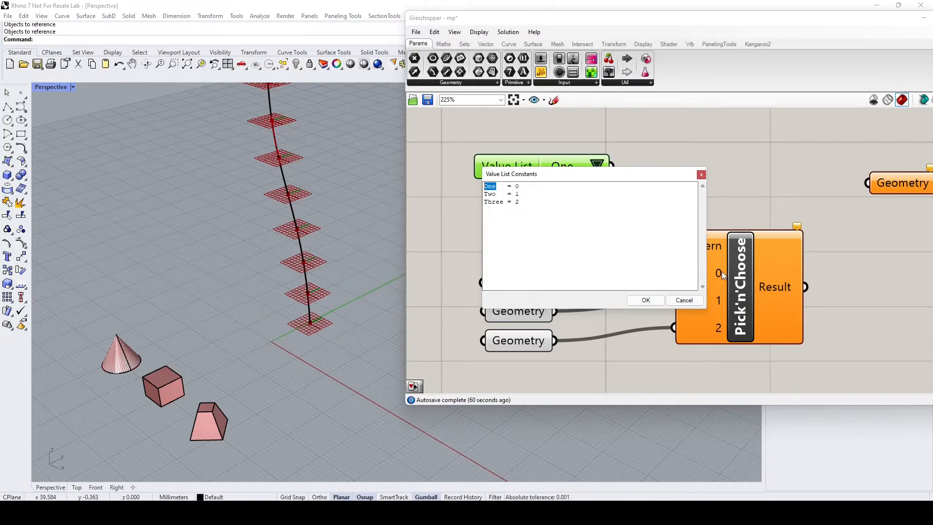
pyautogui.moveTo(526, 224)
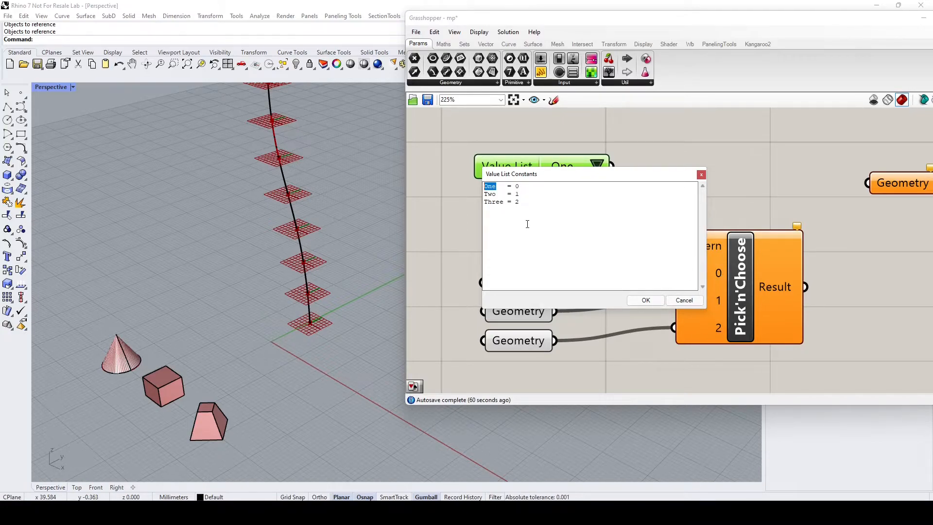
pyautogui.write('Cone')
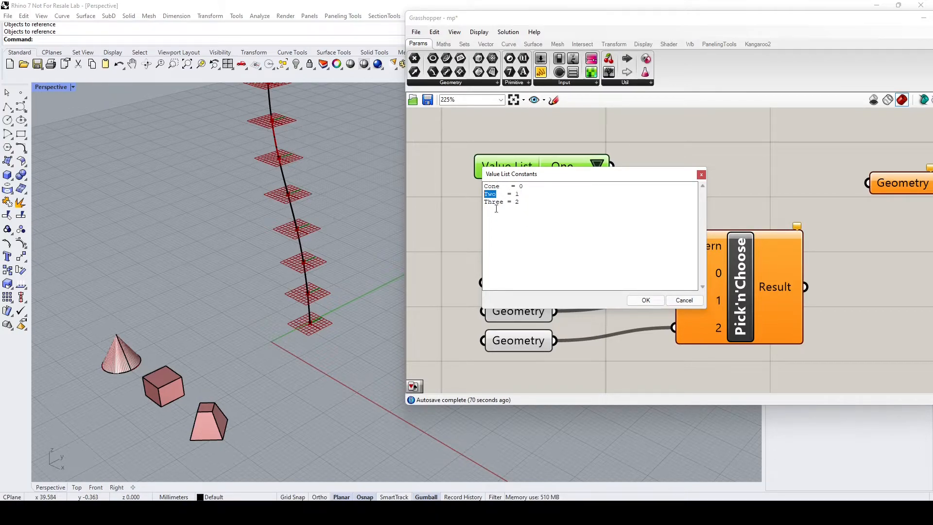
pyautogui.write('Box')
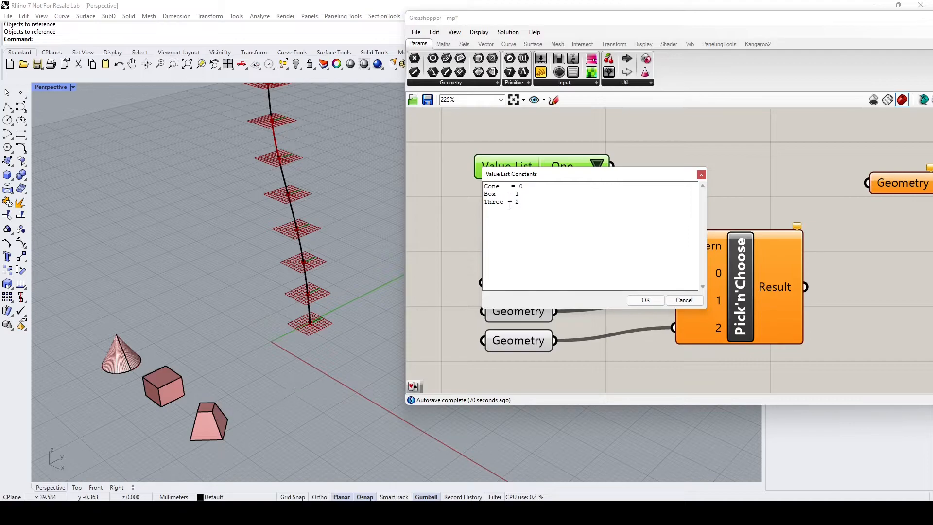
pyautogui.doubleClick(493, 202)
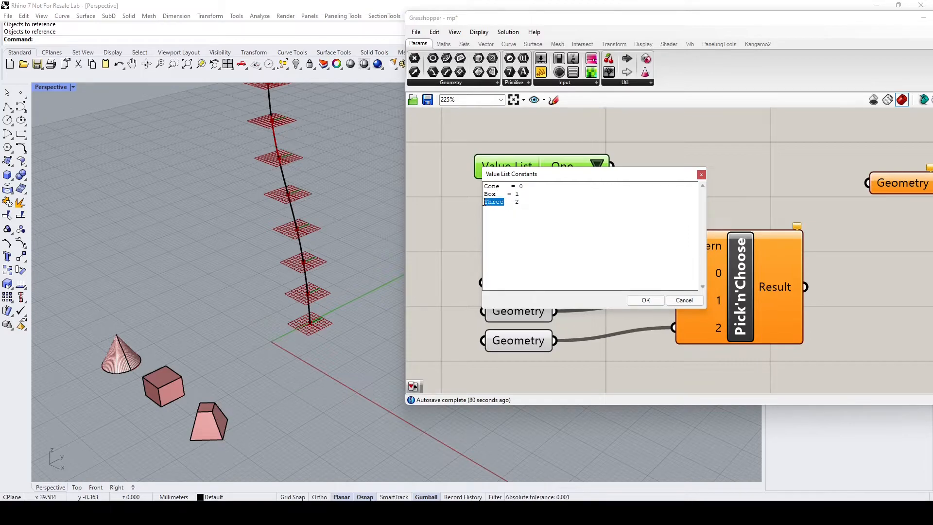
pyautogui.write('Truncated P')
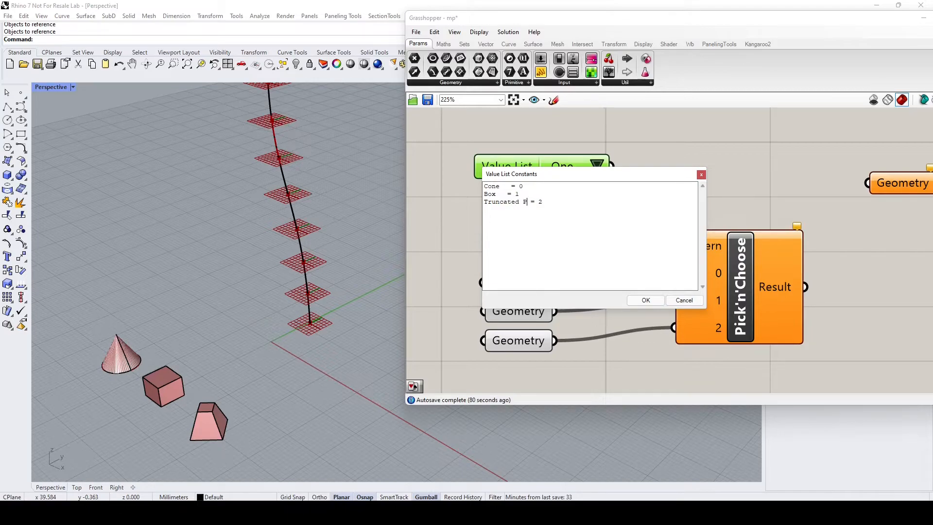
pyautogui.write('yramid')
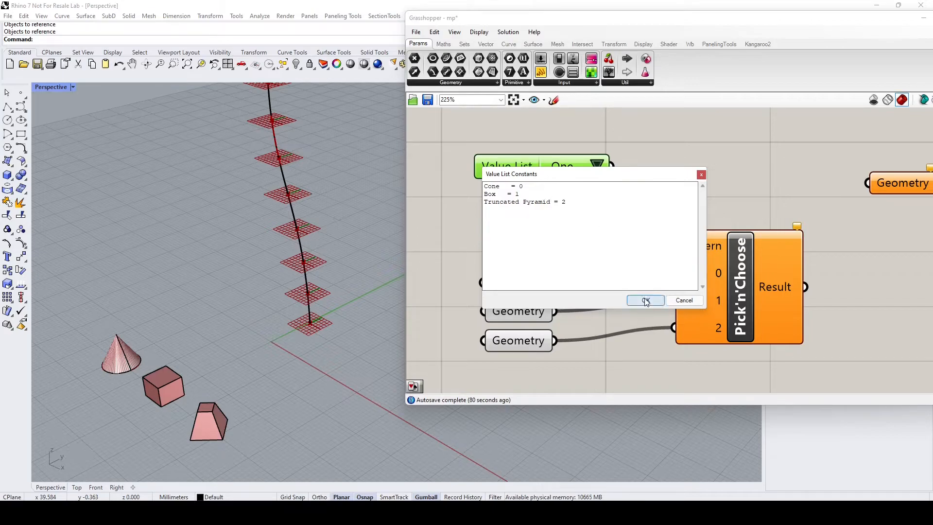
pyautogui.click(645, 300)
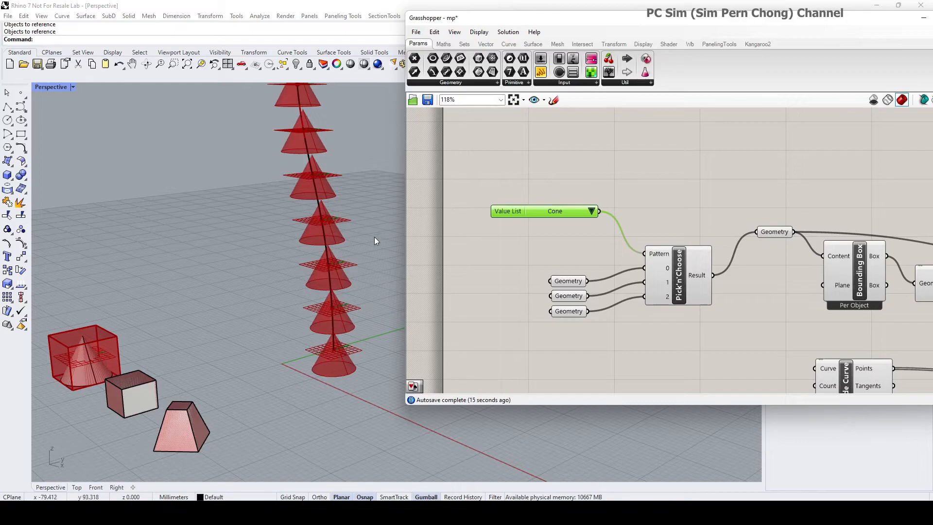
# Switch the Value List from Cone to Box, then to Truncated Pyramid
pyautogui.click(590, 210)
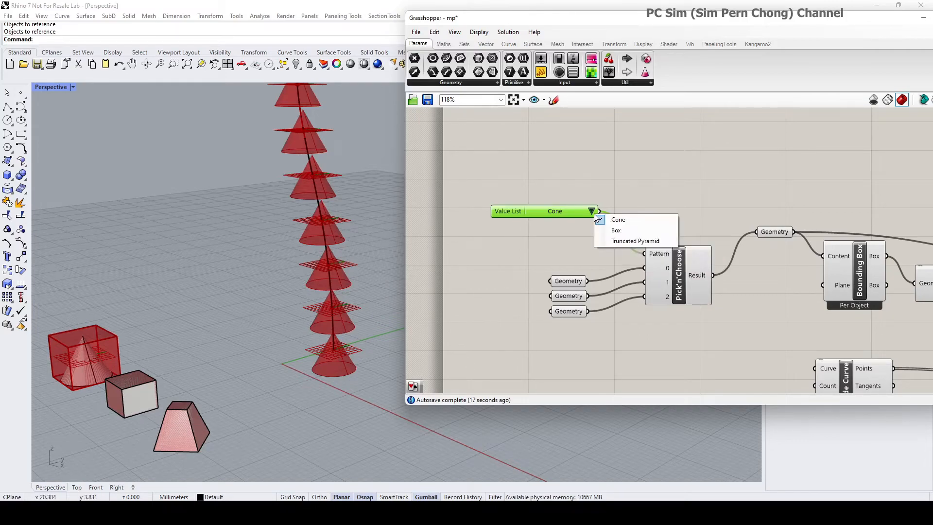
pyautogui.moveTo(618, 220)
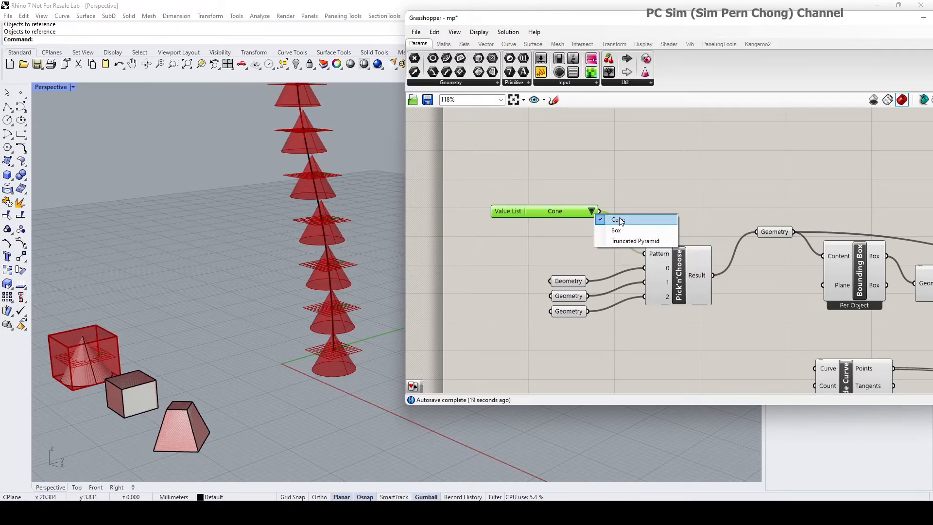
pyautogui.moveTo(635, 241)
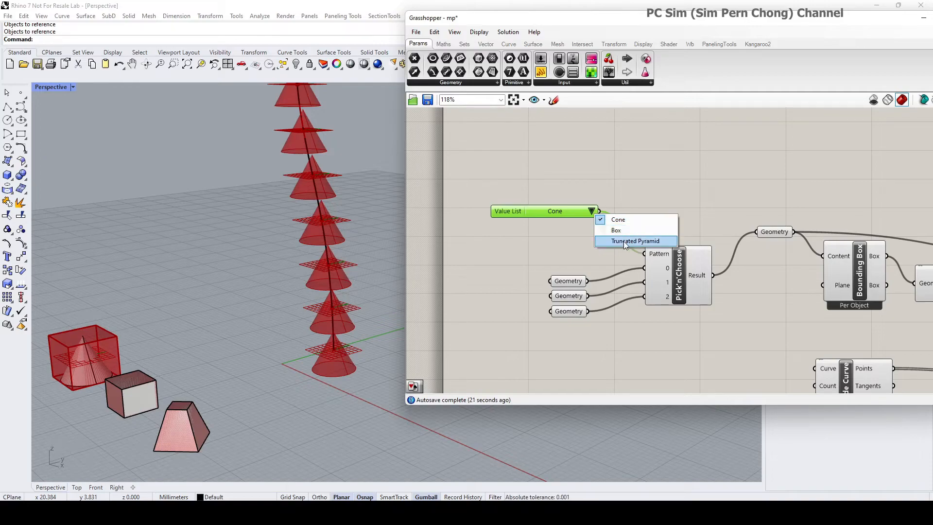
pyautogui.moveTo(615, 230)
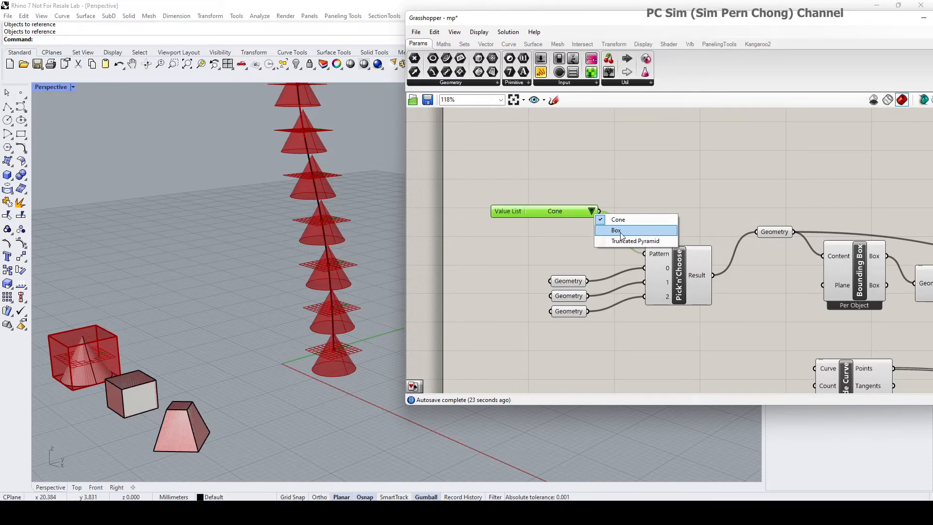
pyautogui.click(616, 230)
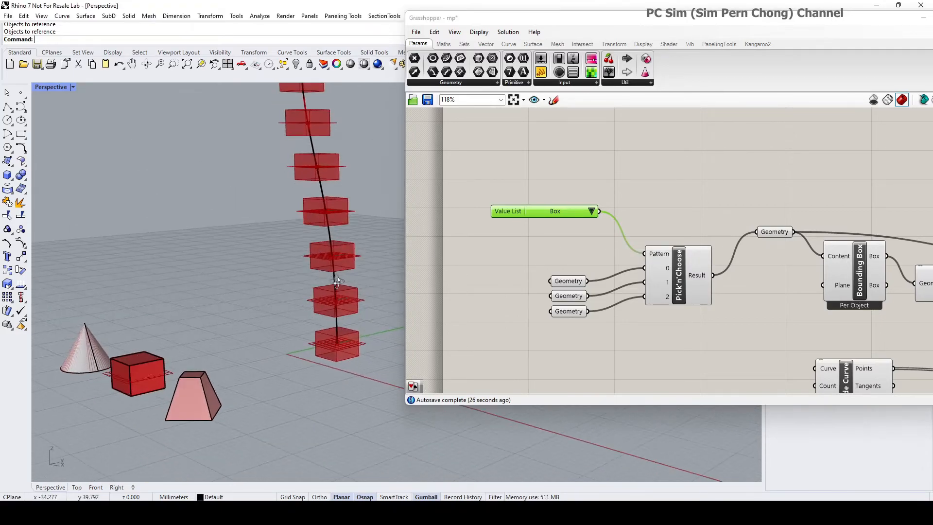
pyautogui.click(590, 211)
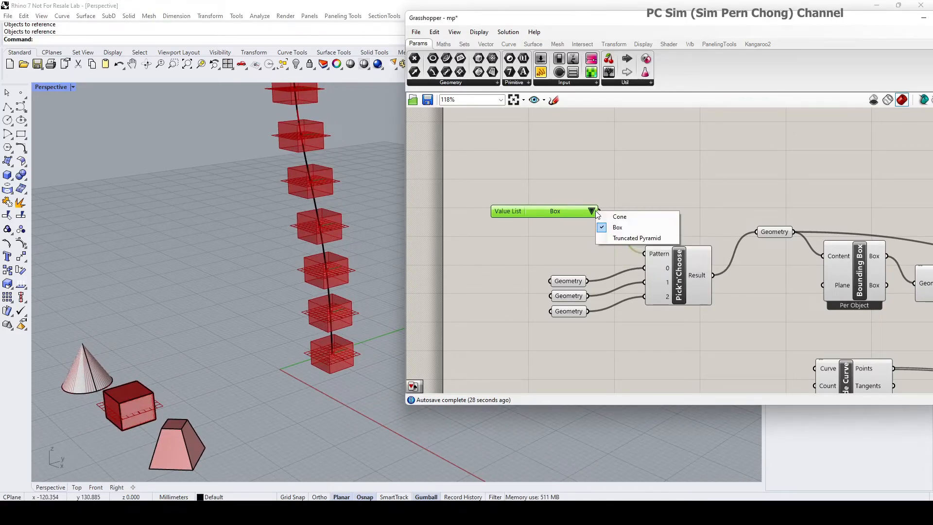
pyautogui.click(637, 238)
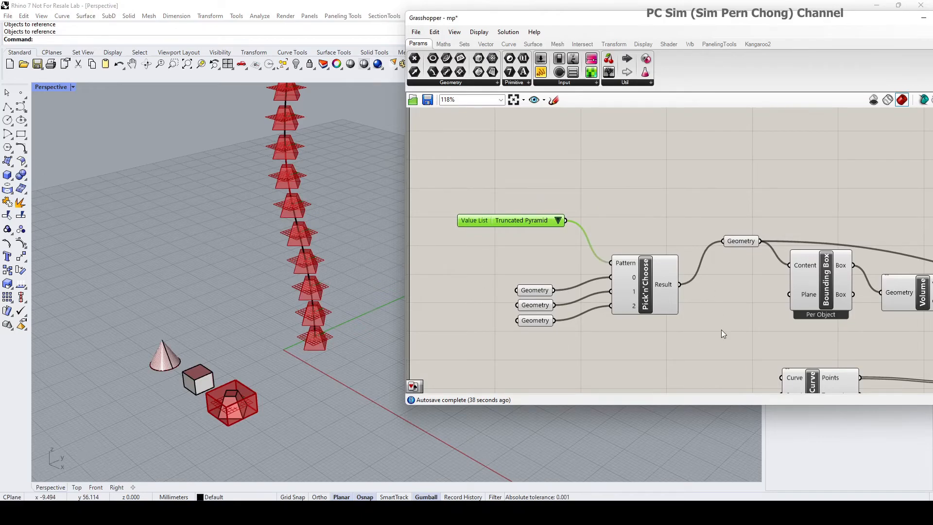
pyautogui.moveTo(708, 343)
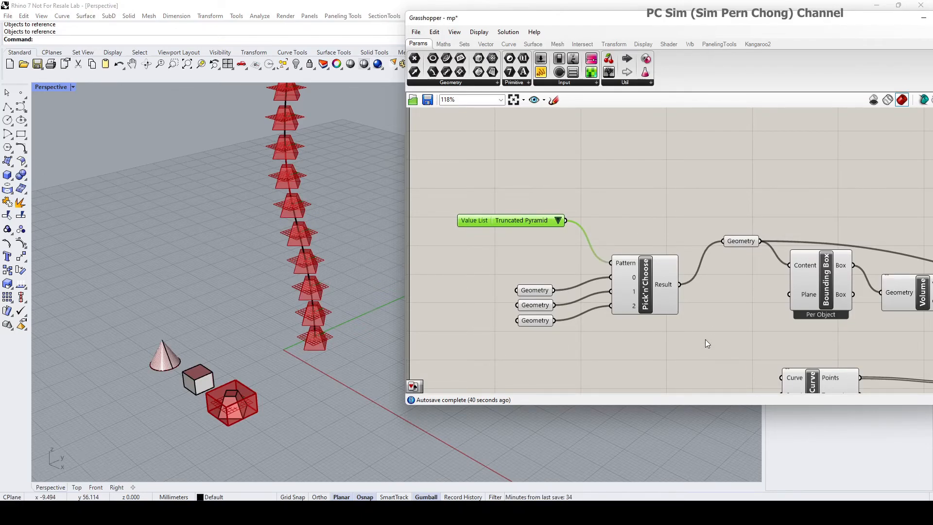